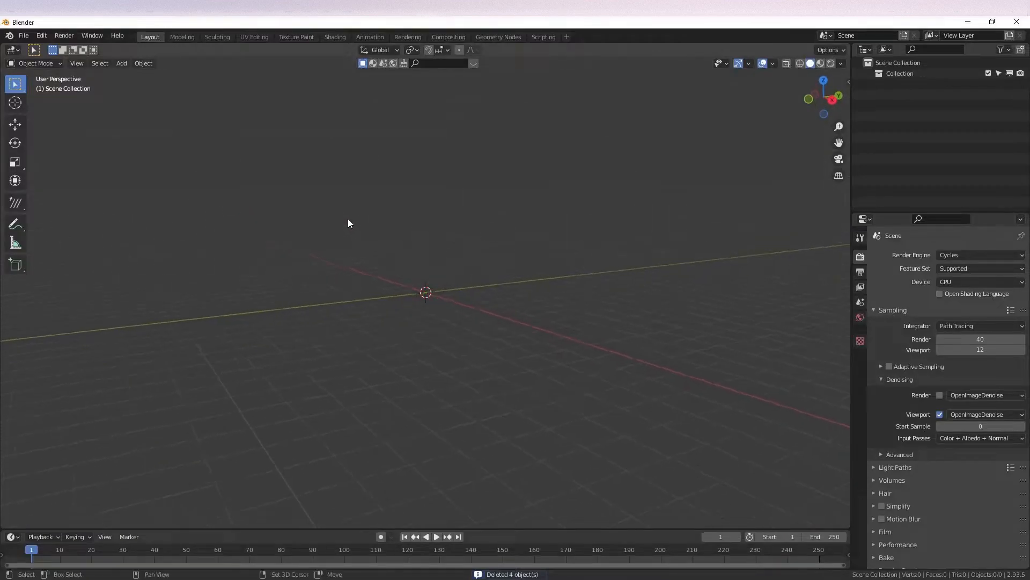
- Collapse the Ultimate Water Pro panel and add the Ultimate Sky Pro sky to the world
left_click_drag(347, 223, 365, 256)
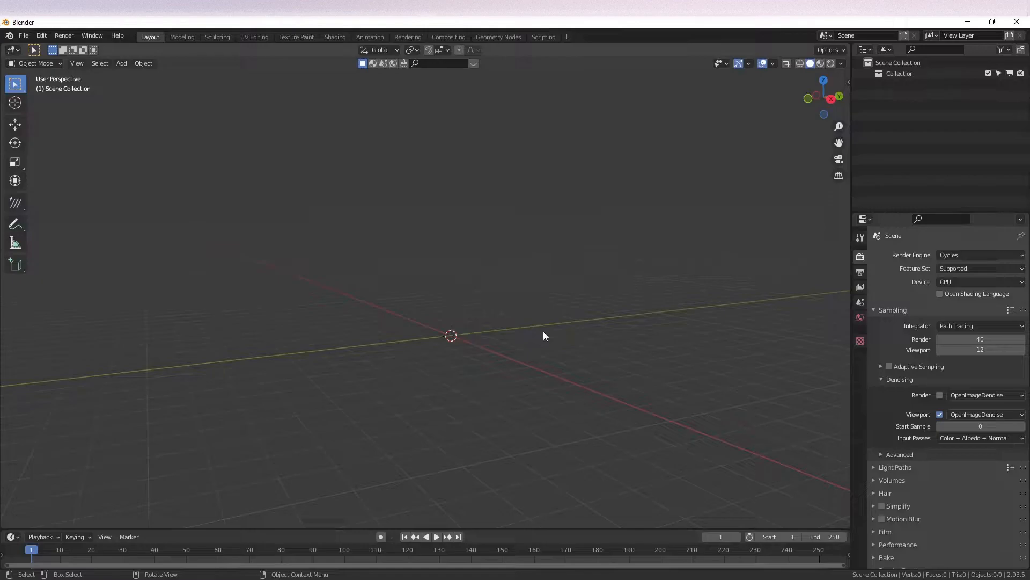
mouse_move(490, 332)
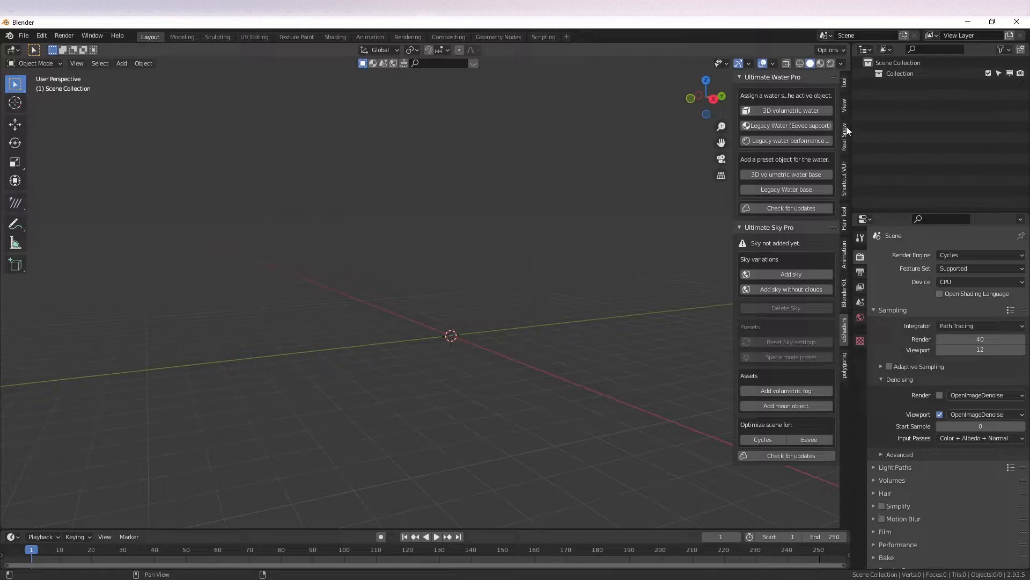
mouse_move(834, 101)
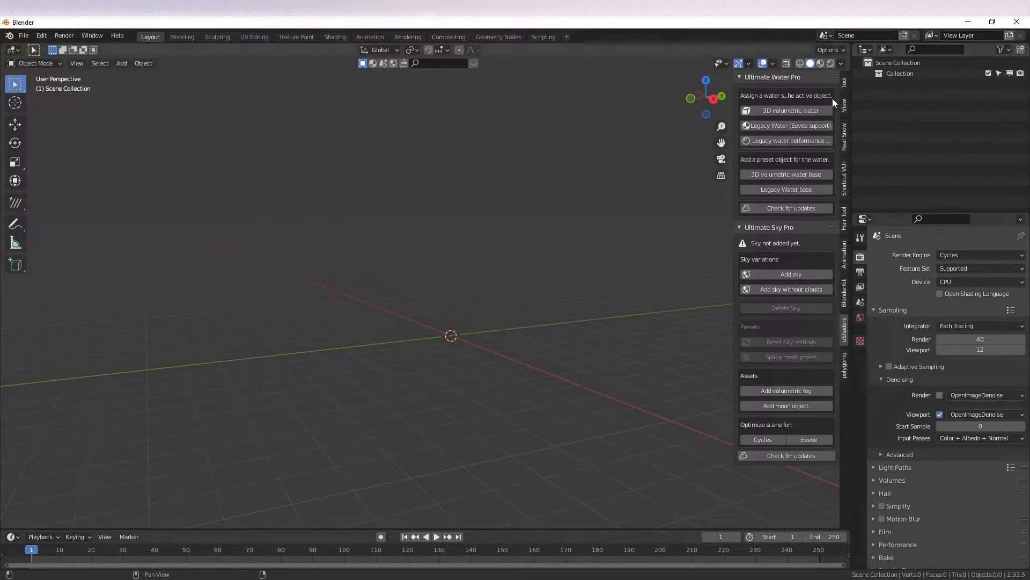
left_click(739, 77)
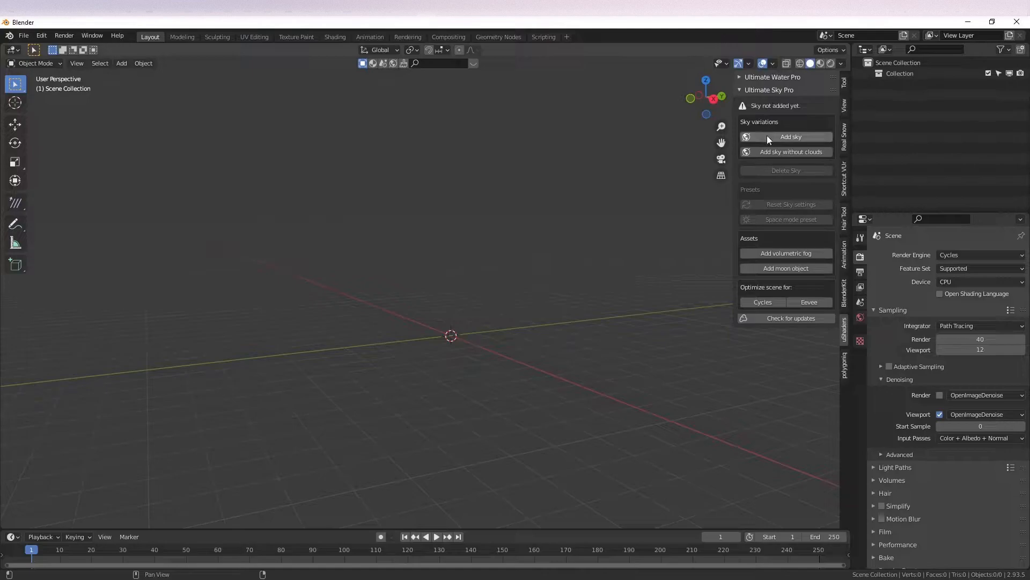
mouse_move(832, 97)
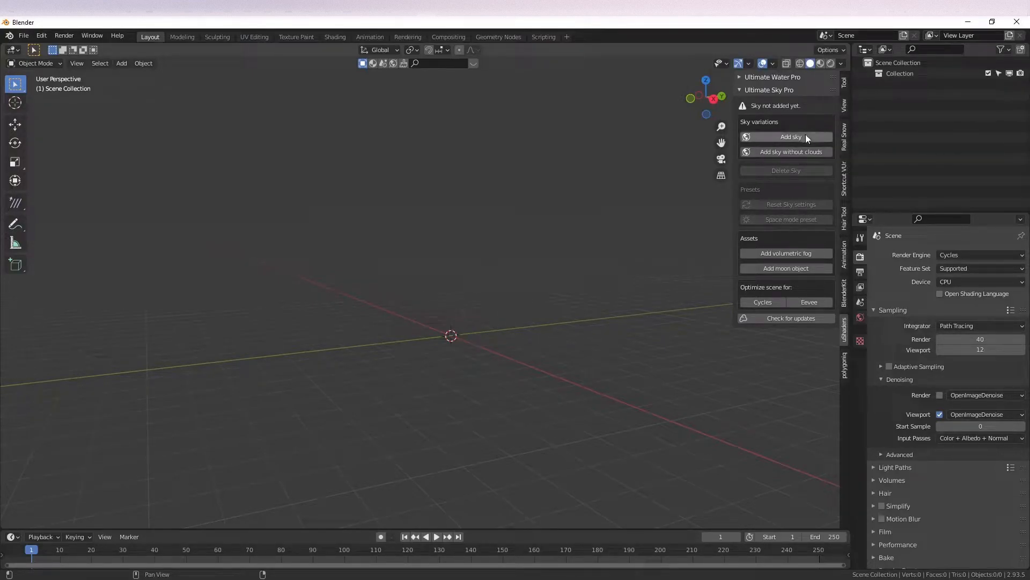
left_click(786, 138)
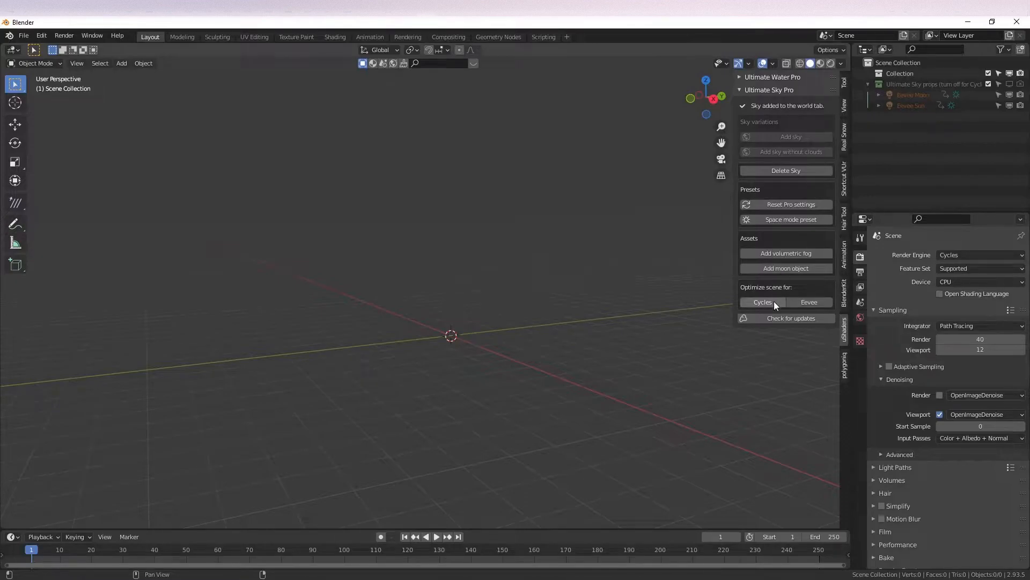
- Optimize the scene for Cycles, then delete the sky from World properties
left_click(762, 301)
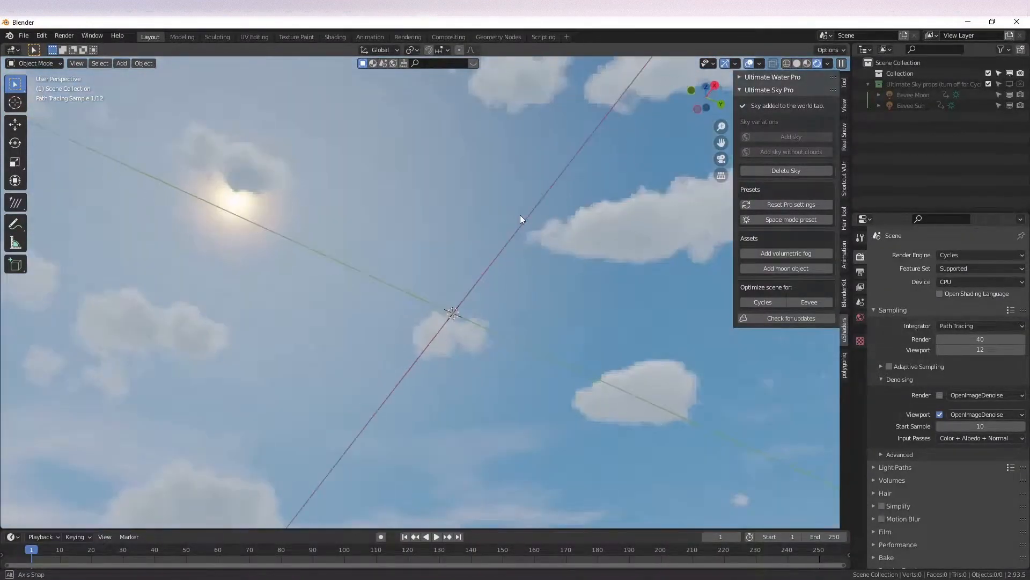
left_click_drag(522, 219, 646, 302)
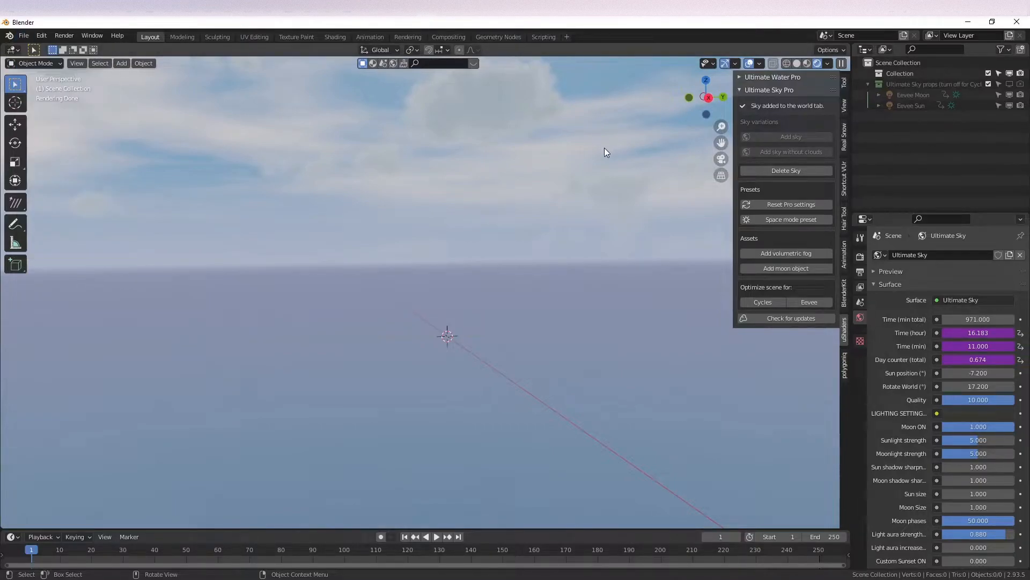
left_click(785, 170)
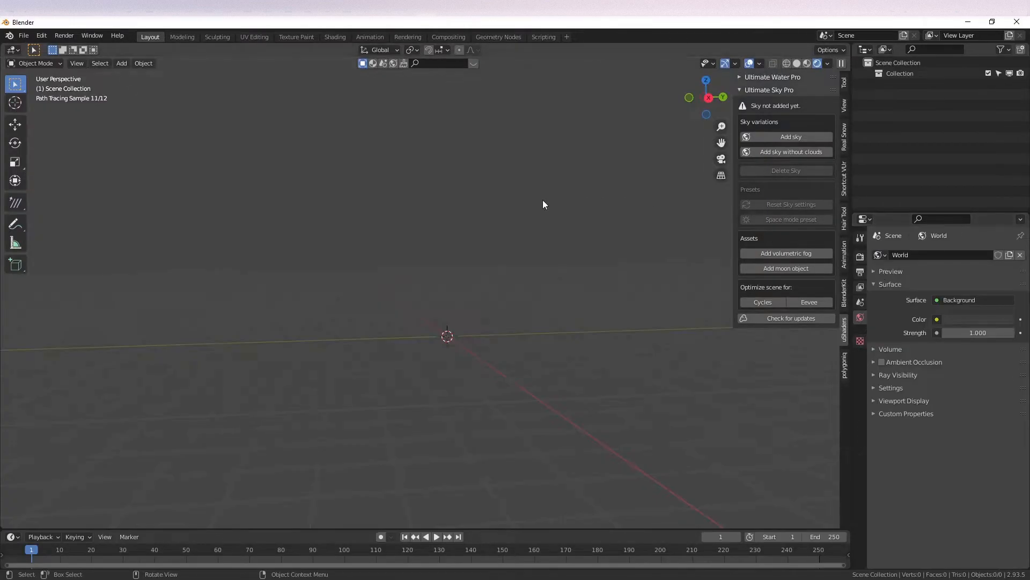
- Unlink the world, then add the Ultimate Sky again so the cloudy horizon returns
left_click(786, 137)
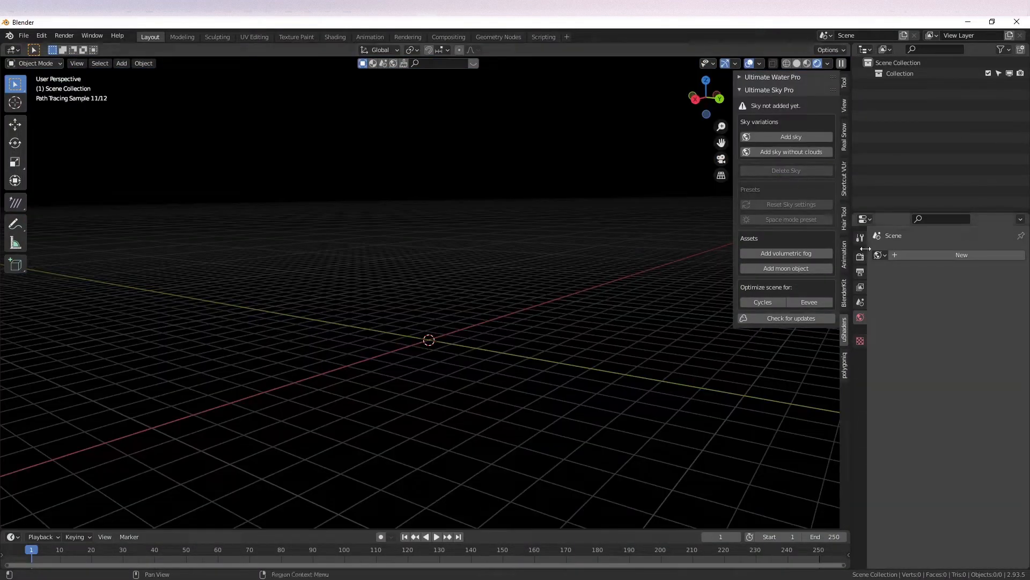
left_click(785, 137)
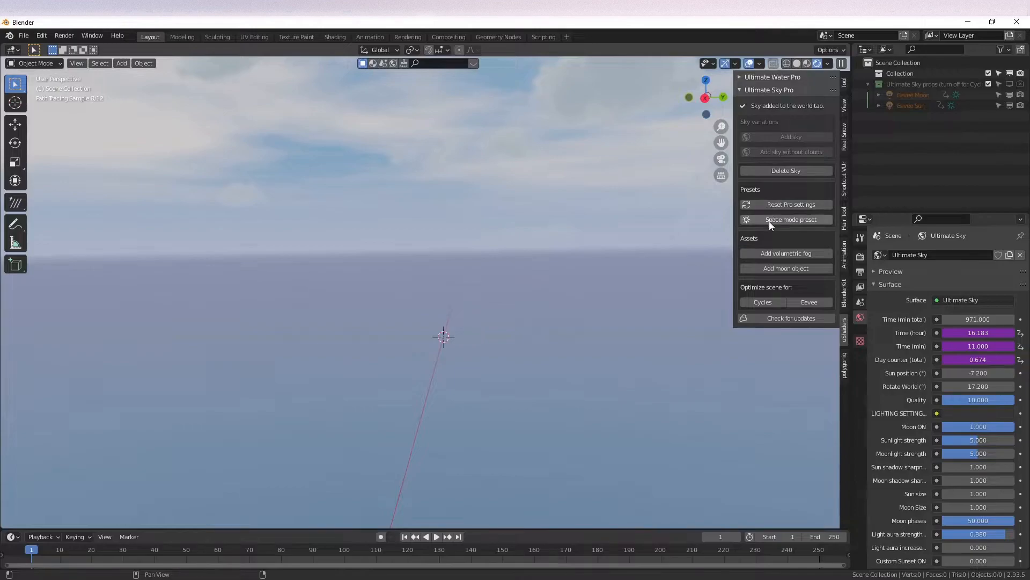
mouse_move(756, 241)
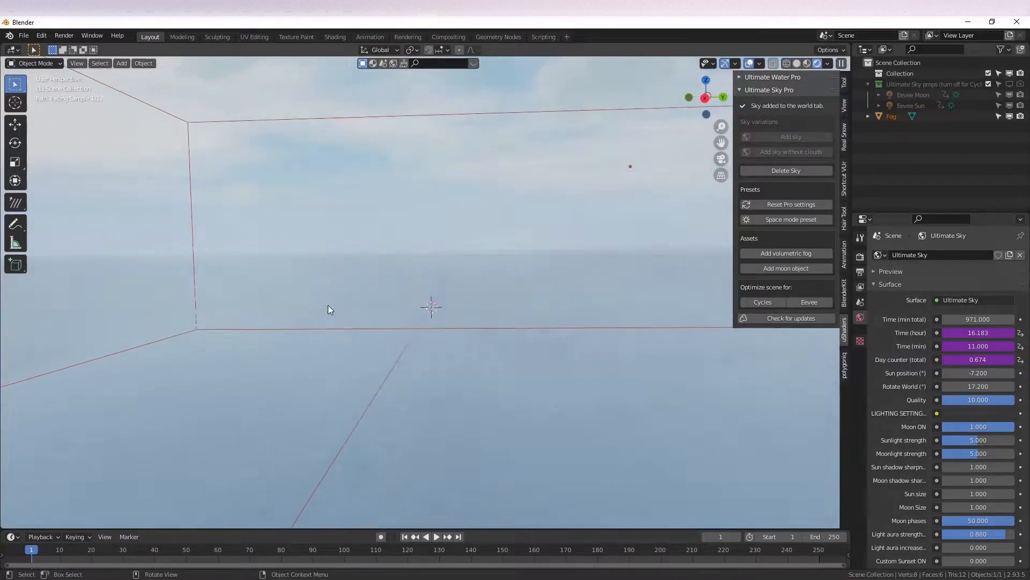
- Select the Fog box and adjust its Fog variation distance in Material properties
left_click_drag(328, 309, 453, 319)
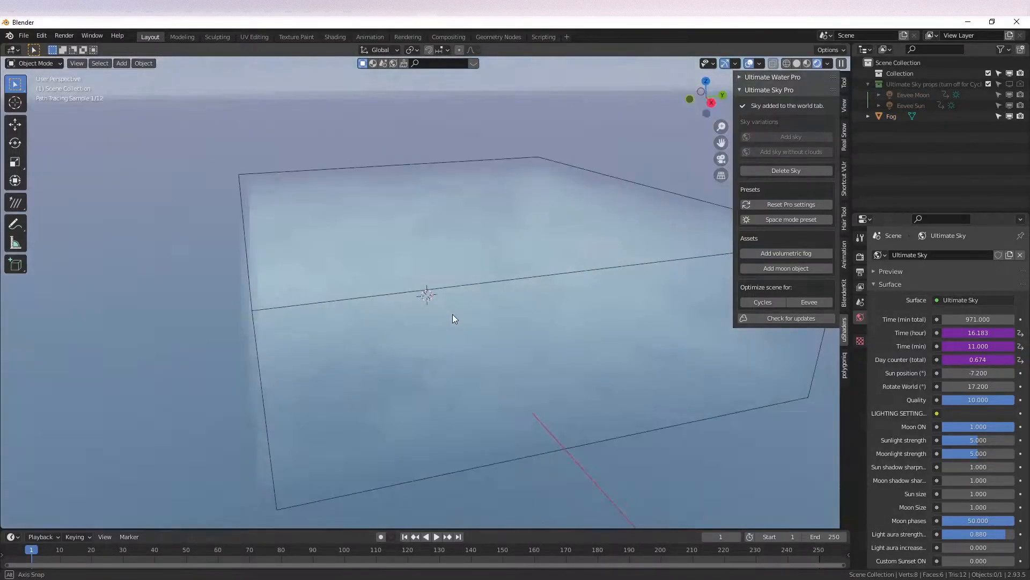
left_click(891, 116)
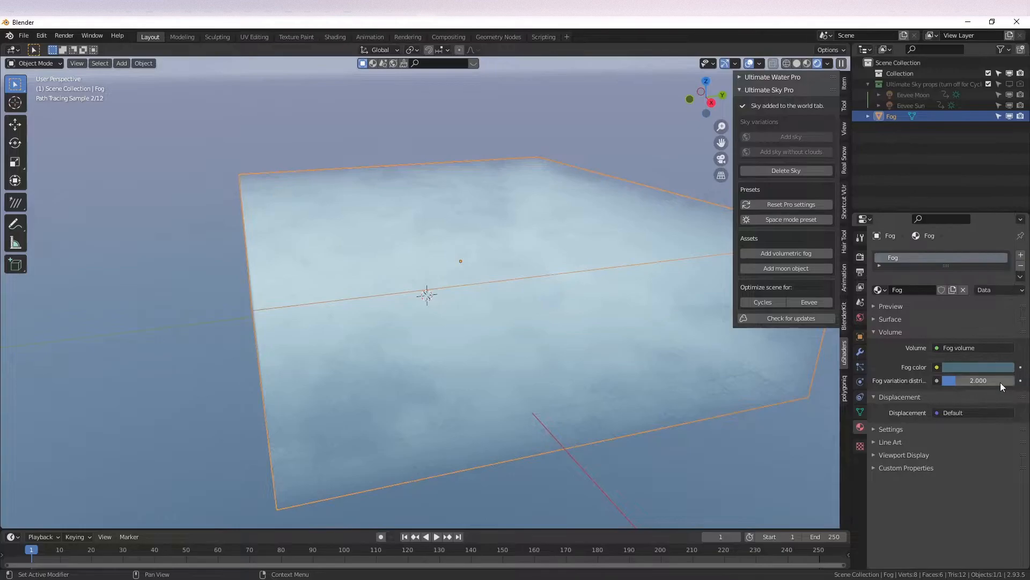
left_click_drag(959, 380, 985, 380)
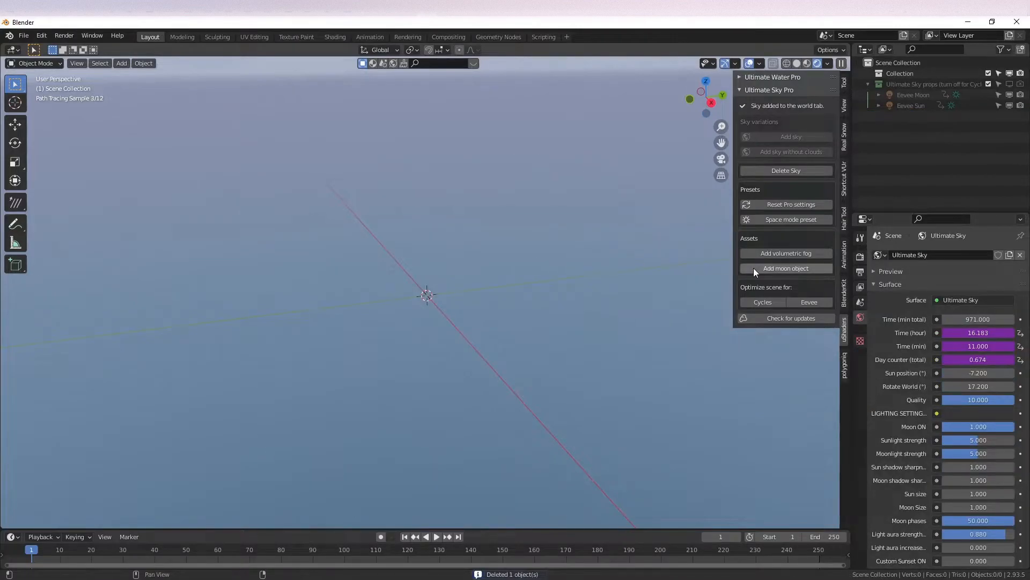
- Add a moon object and set its Physical Moon material Blend into sky to 1.000
left_click(785, 269)
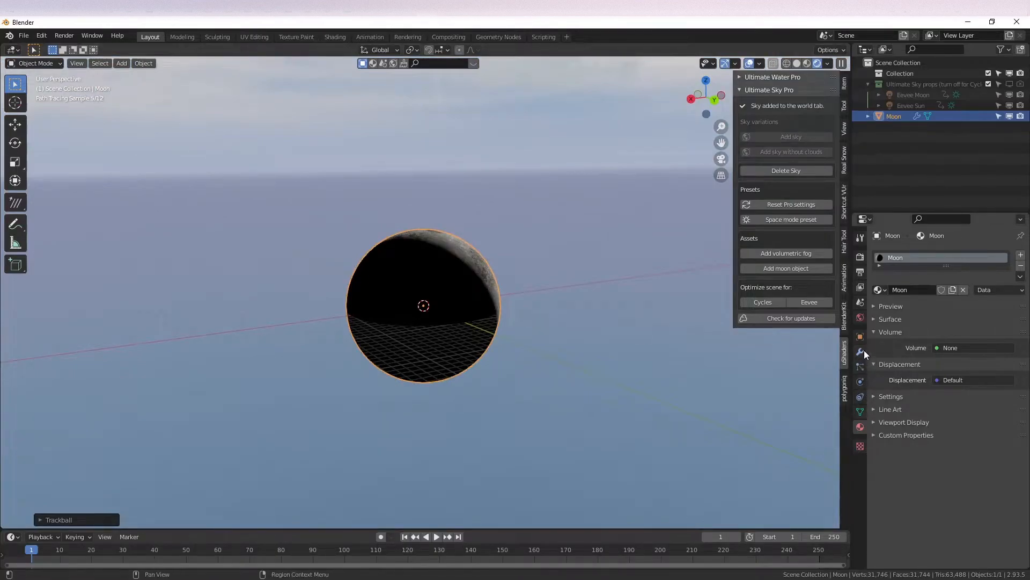
left_click(890, 318)
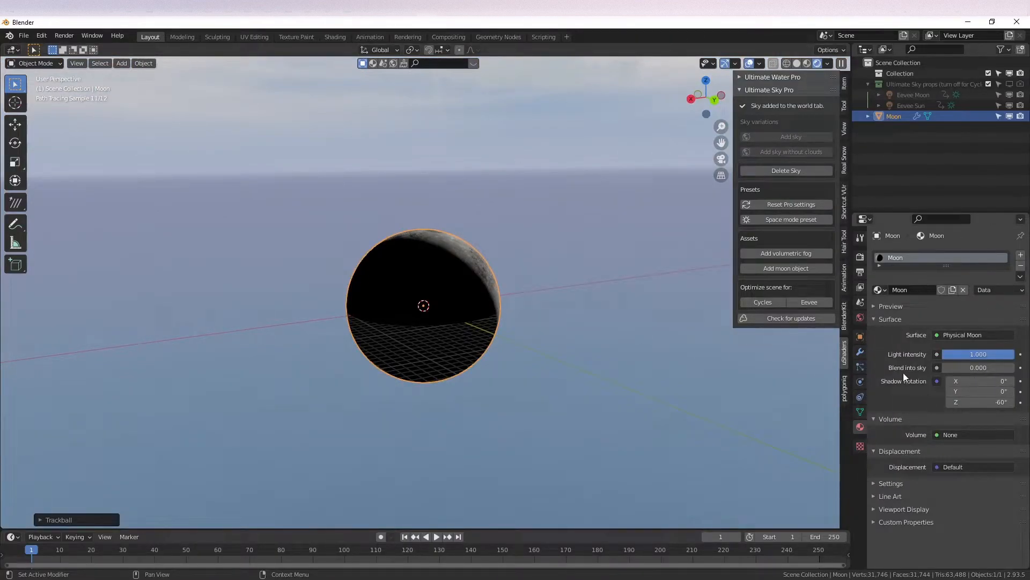
left_click_drag(985, 354, 953, 354)
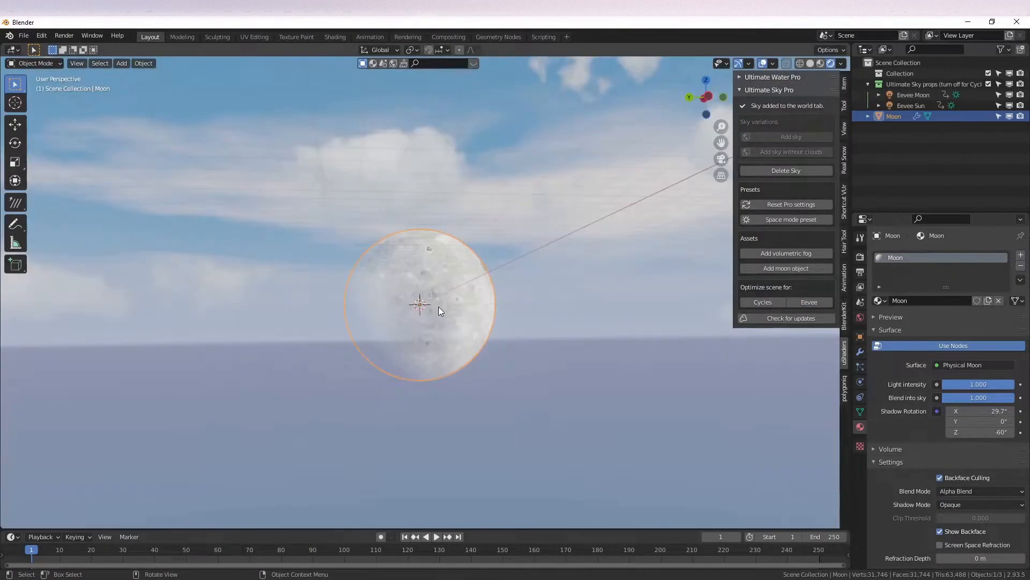
left_click(334, 37)
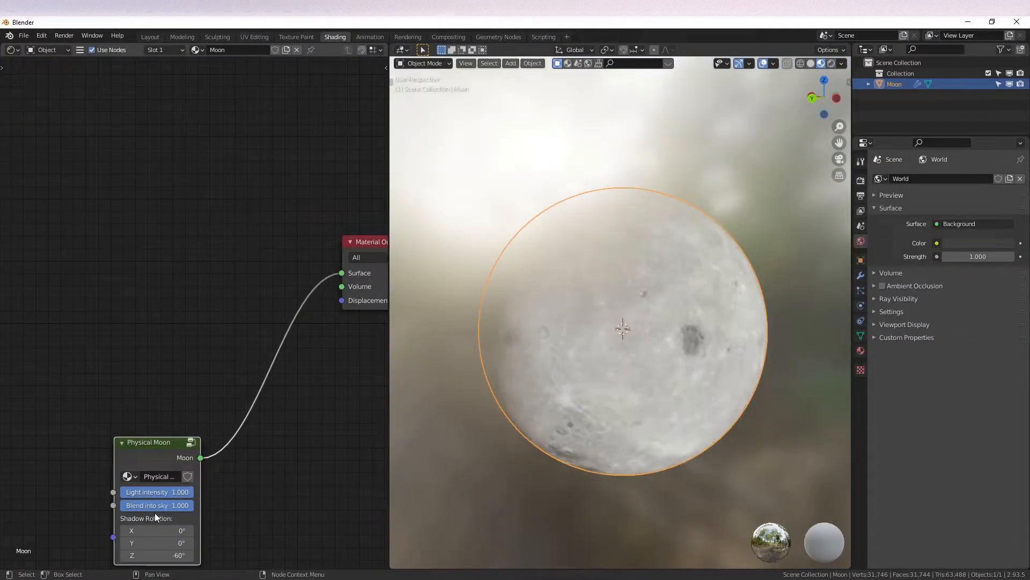
- Enter the Physical Moon group node to view its texture nodes, then return to Layout
left_click(156, 505)
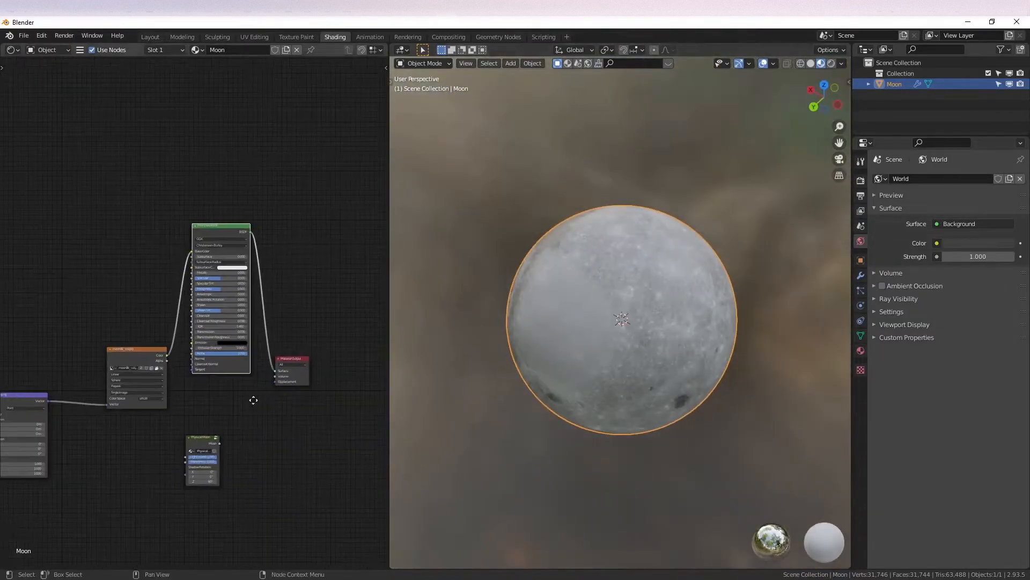
left_click(150, 37)
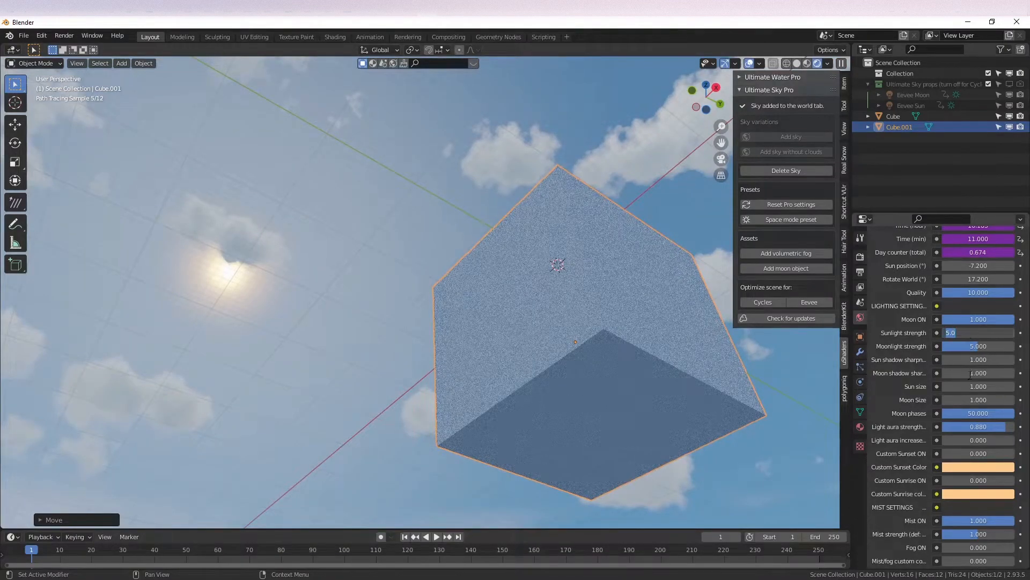
- Adjust the sky's sunlight strength value in the Ultimate Sky shader properties
left_click_drag(976, 385, 1005, 385)
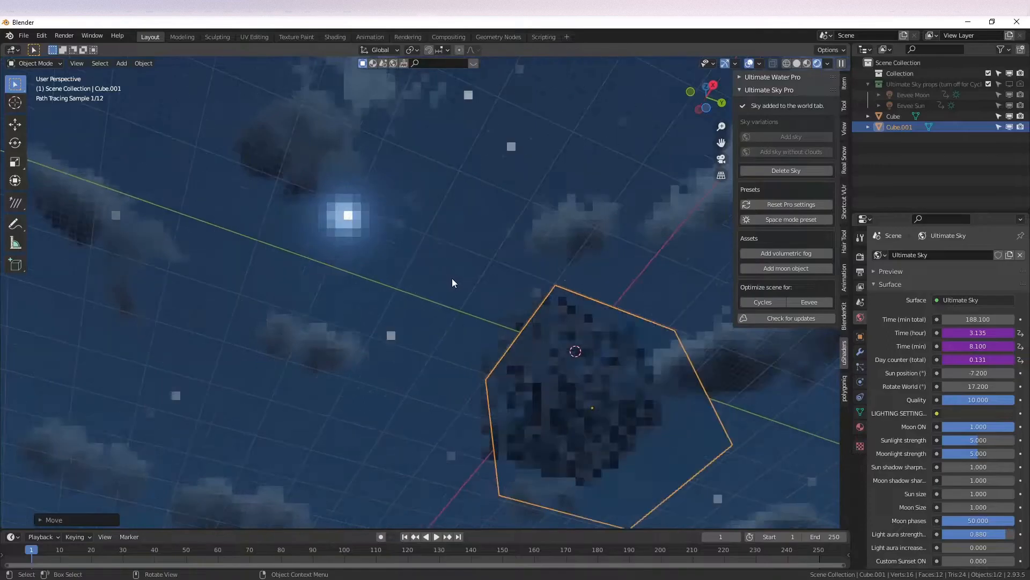
scroll("down", 3)
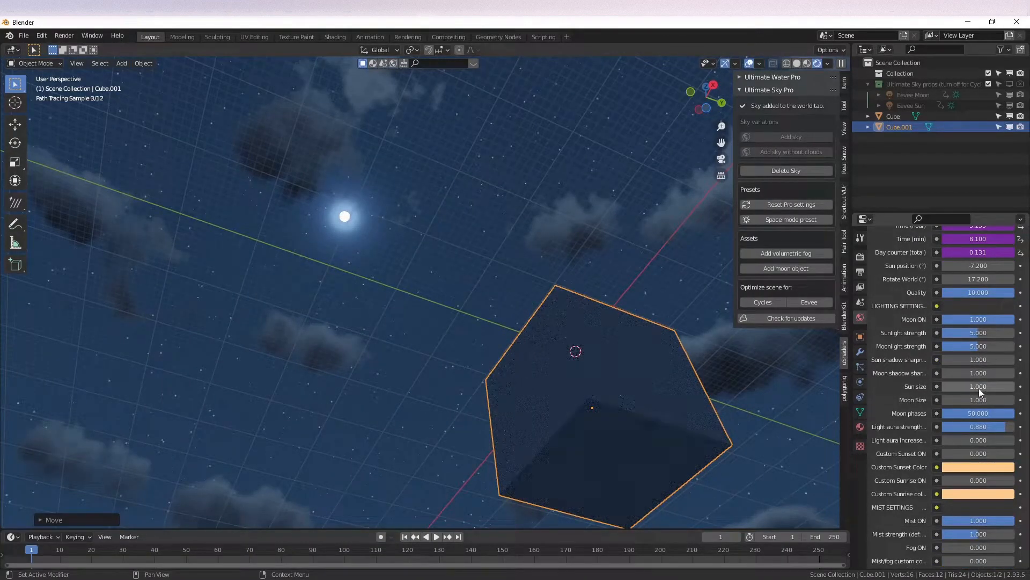
left_click_drag(977, 386, 999, 385)
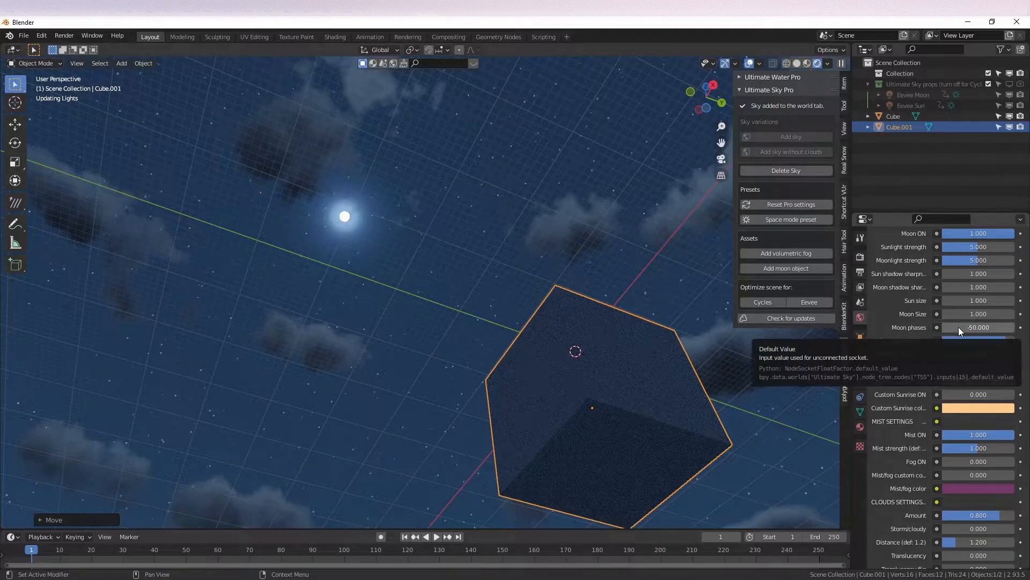
- Lower Moon phases from 50 to about 9.5 so the moon becomes a thin crescent
left_click_drag(979, 327, 966, 327)
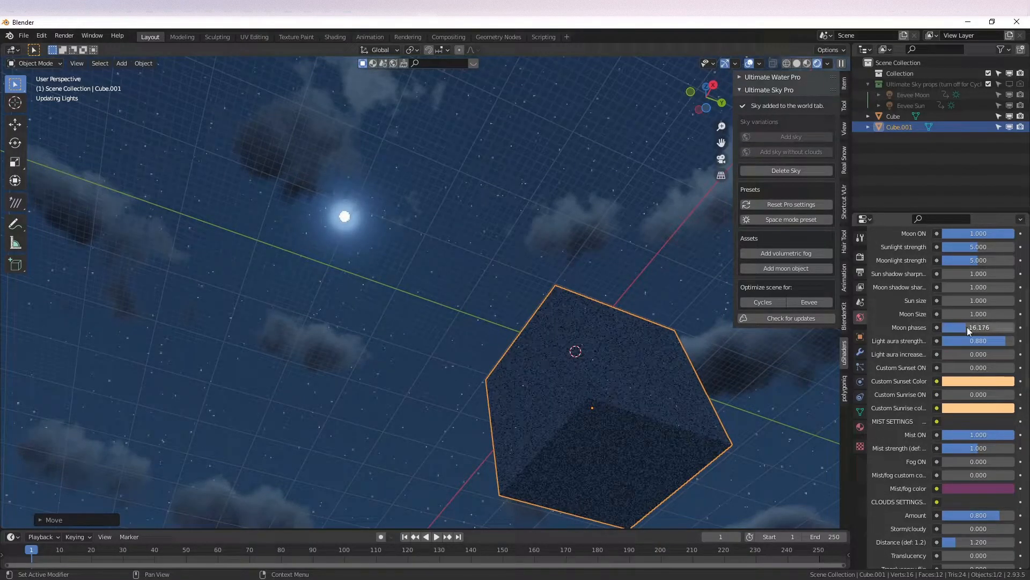
left_click_drag(979, 327, 966, 326)
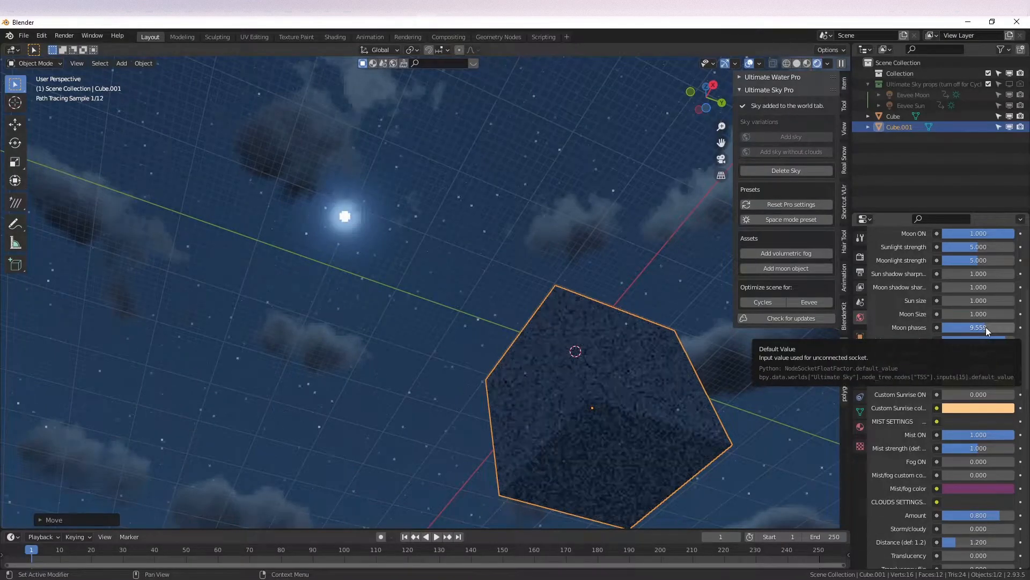
left_click_drag(979, 327, 973, 327)
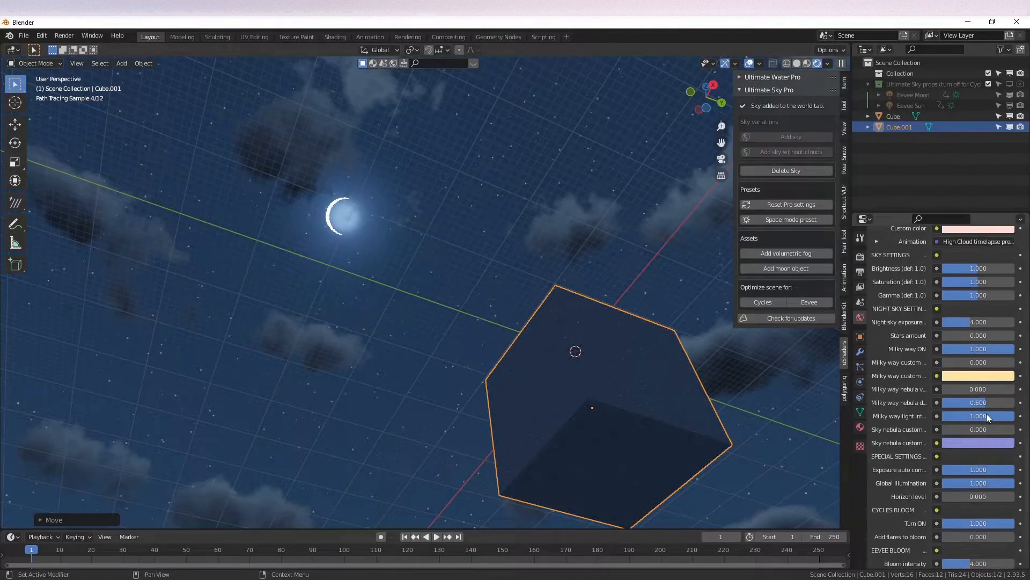
scroll("down", 3)
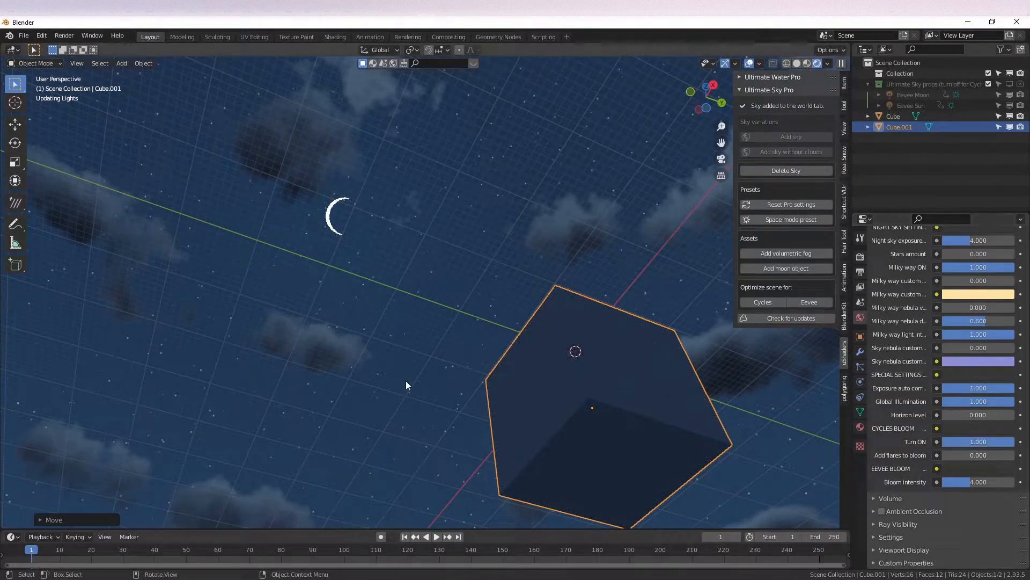
- Set the compositor Glare node to High quality fog glow and return to Layout
left_click(448, 37)
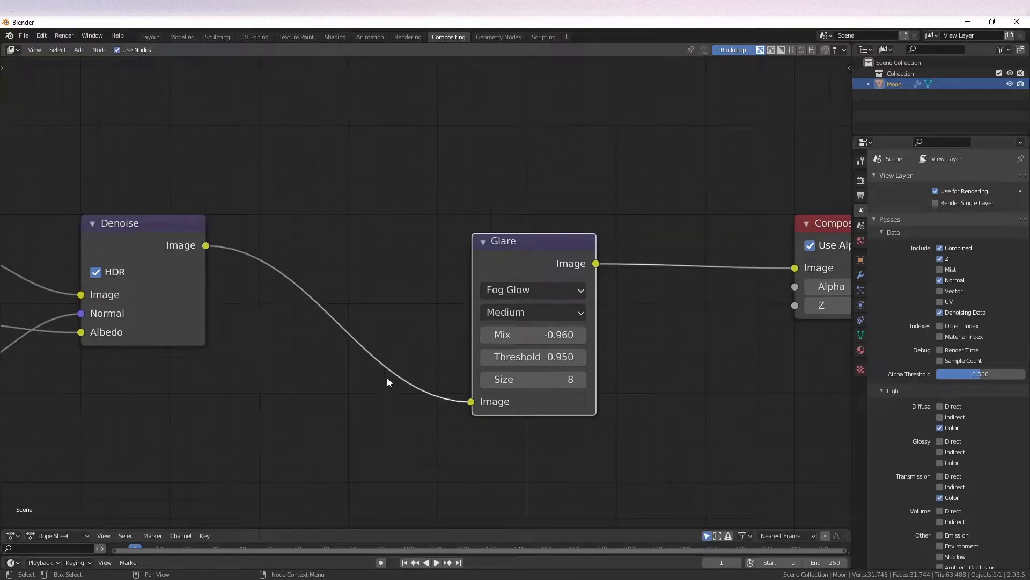
left_click(533, 311)
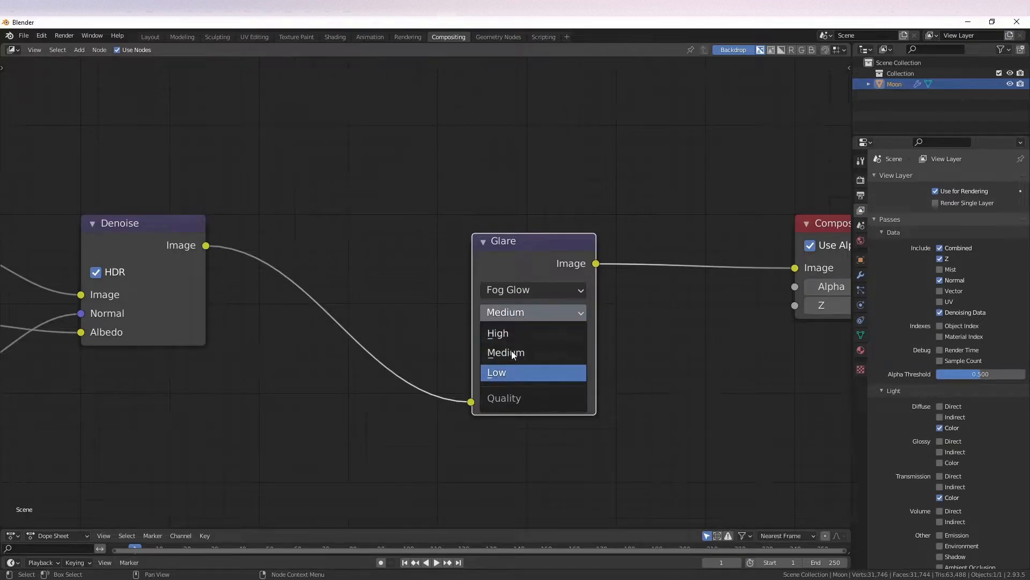
left_click(498, 333)
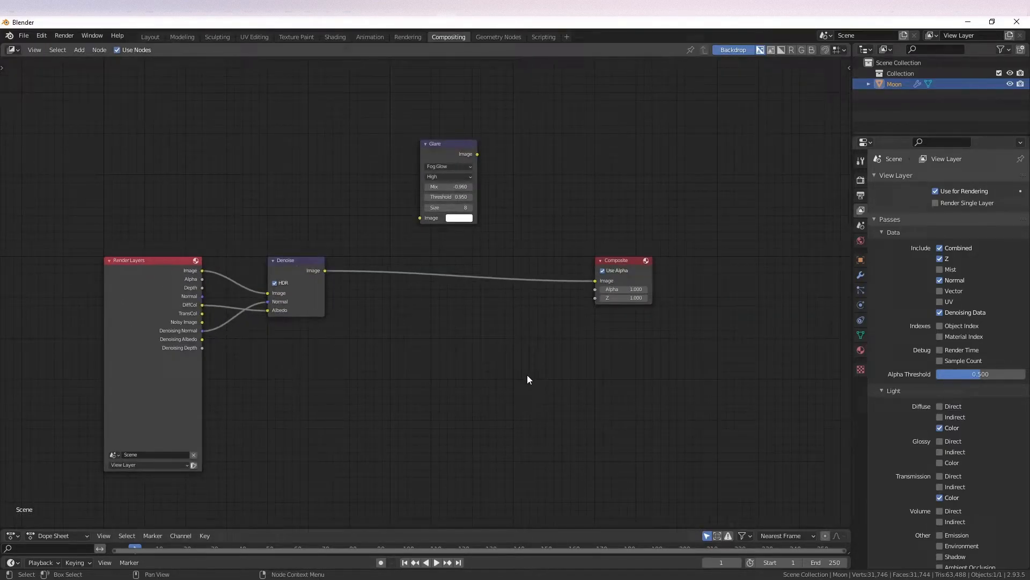
left_click(150, 36)
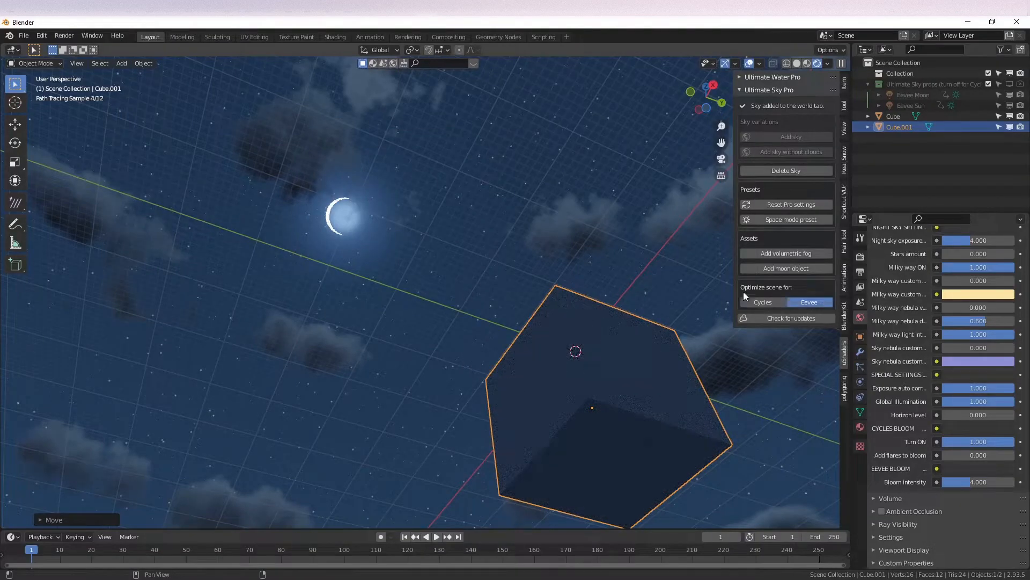
mouse_move(410, 290)
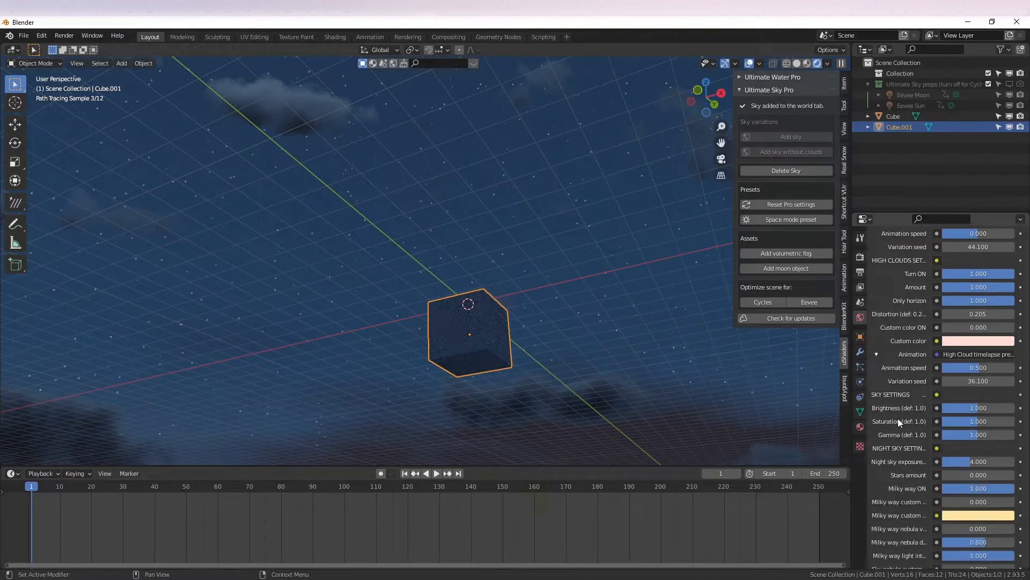
- Adjust the Night sky exposure value in the sky shader properties
scroll("down", 3)
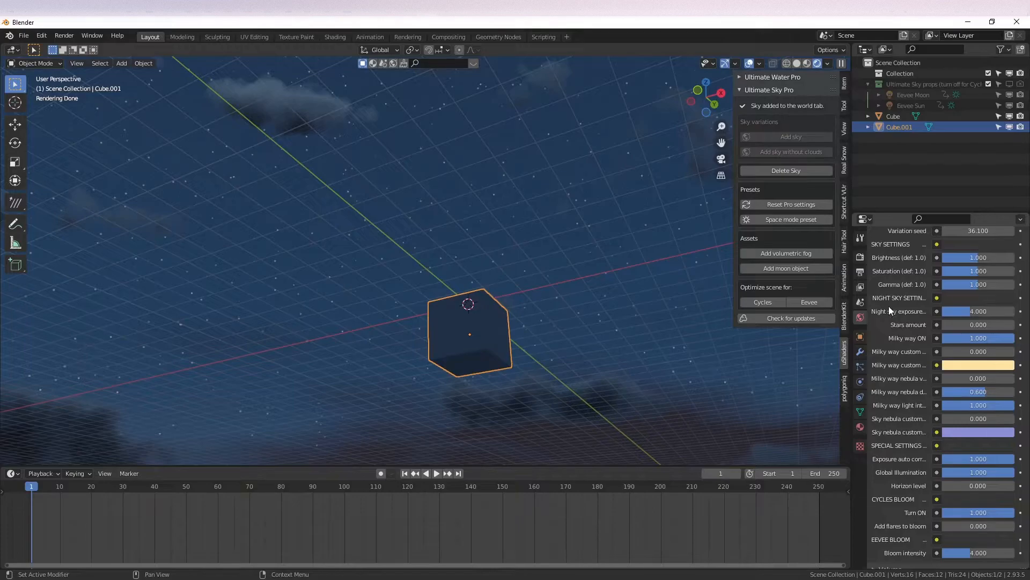
mouse_move(965, 311)
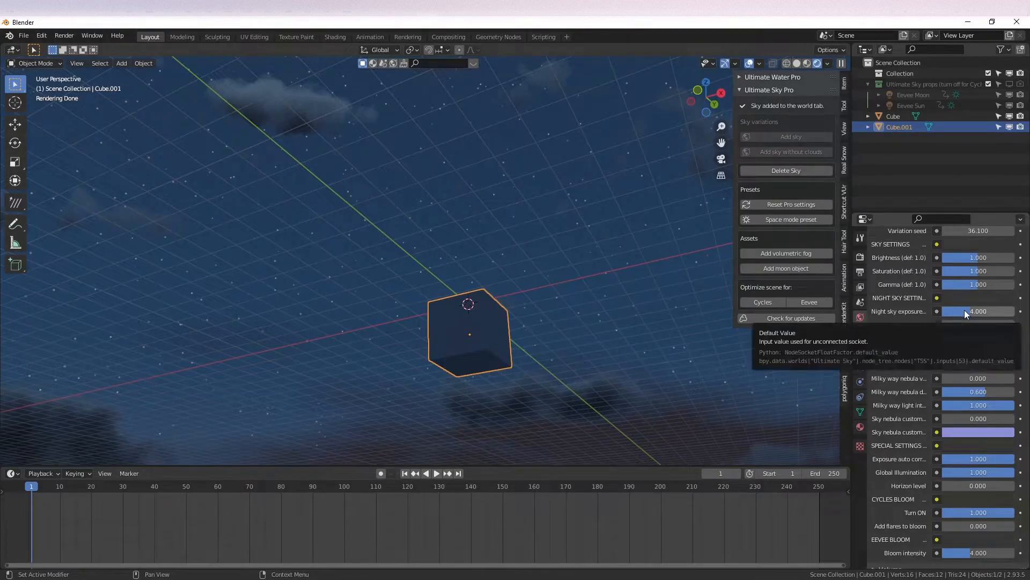
left_click_drag(959, 312, 992, 311)
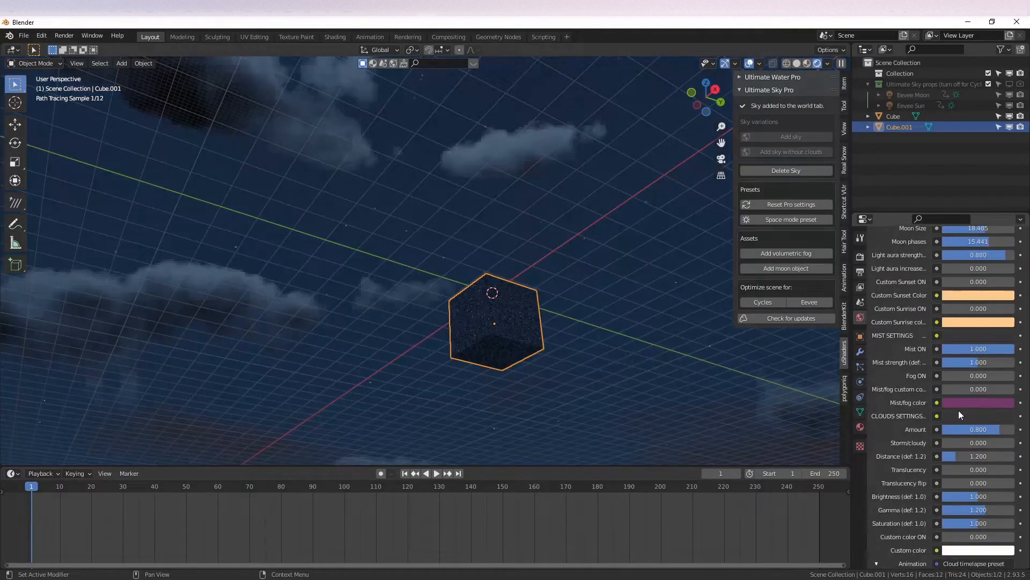
- Raise Stars amount to about 109 and Night sky exposure to 10 for a Milky Way band
scroll("down", 3)
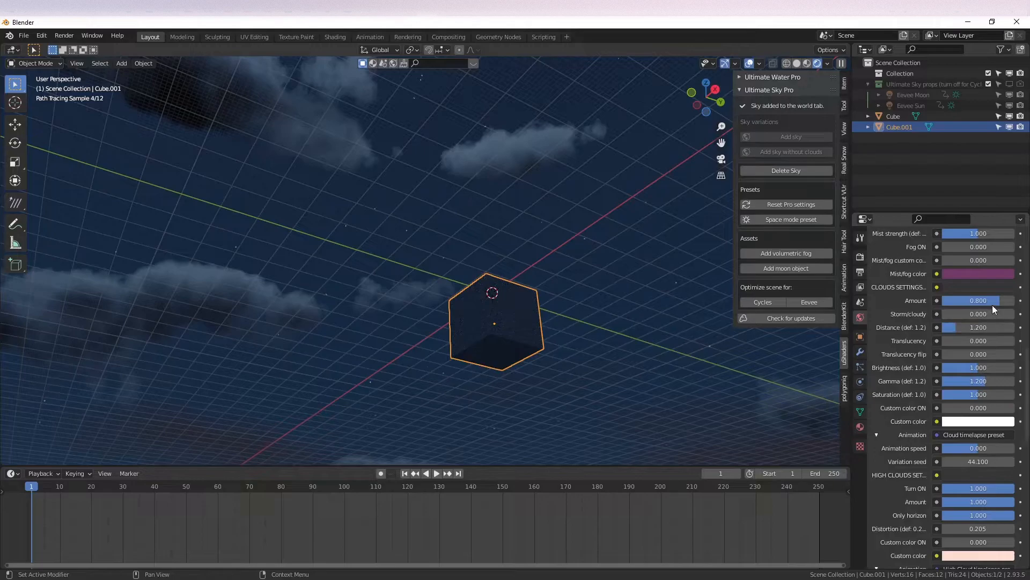
scroll("down", 3)
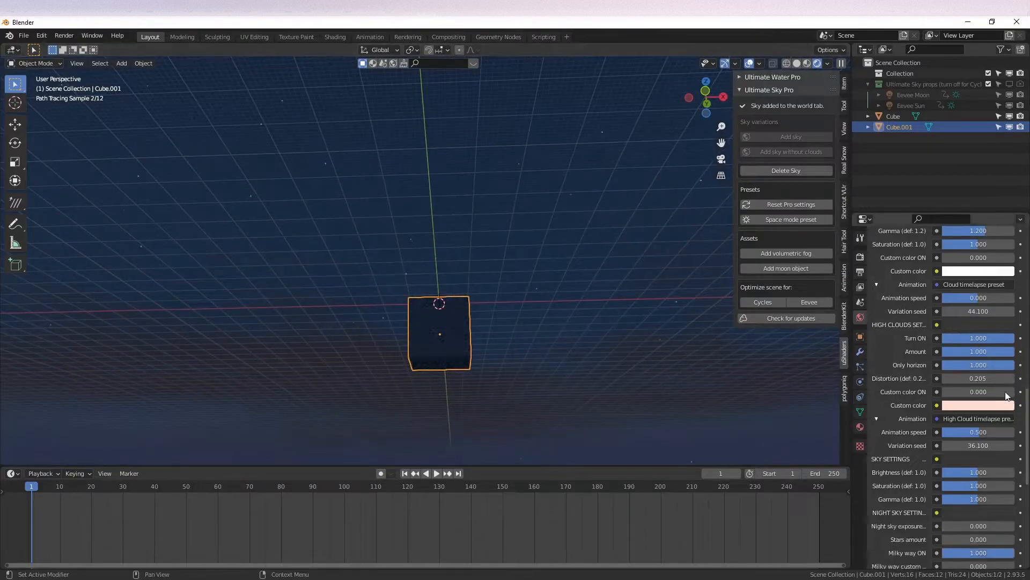
scroll("down", 3)
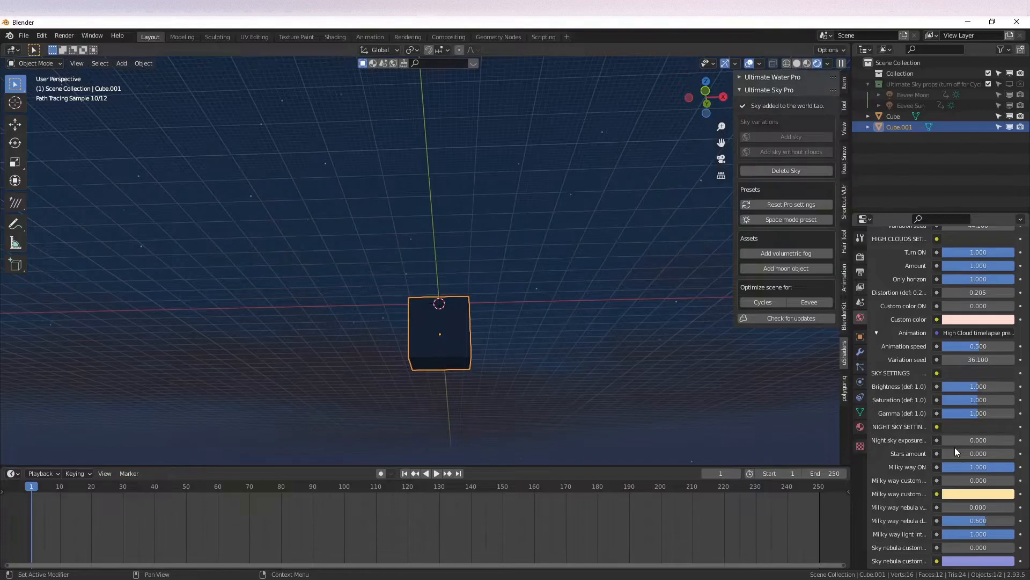
left_click_drag(977, 452, 950, 452)
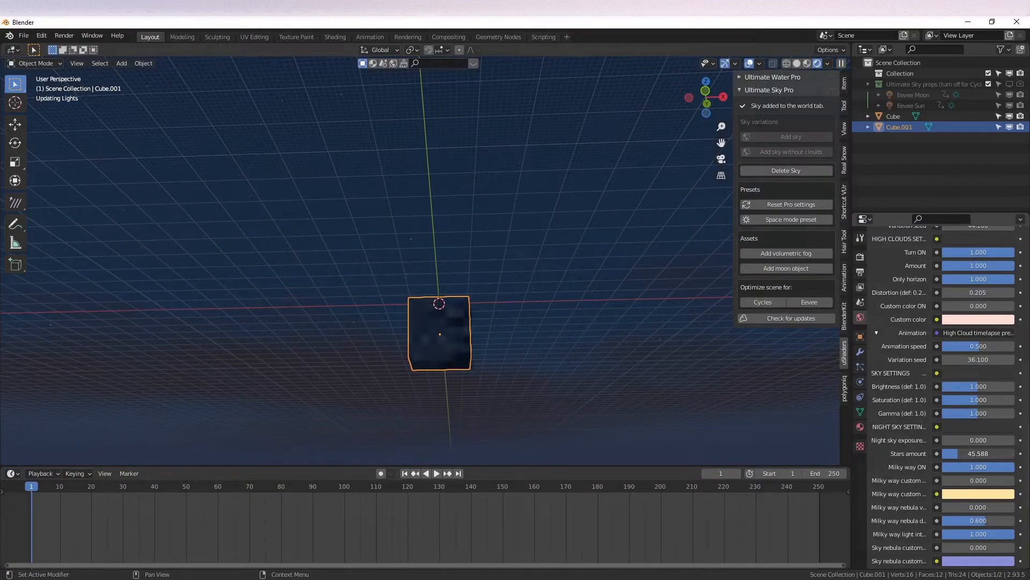
left_click_drag(950, 453, 1012, 453)
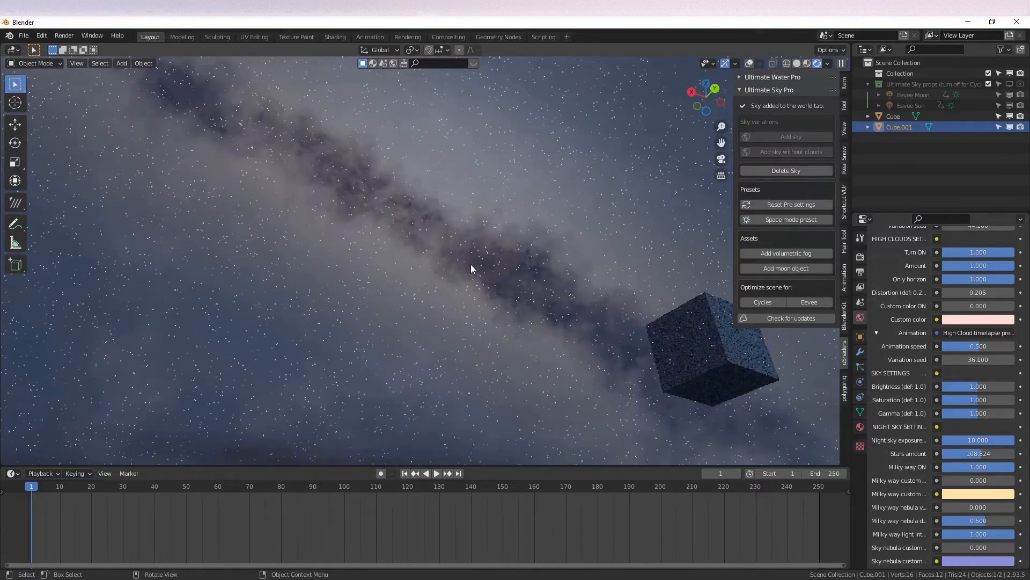
- Adjust the Milky Way nebula value so the band looks softer and hazier
scroll("down", 3)
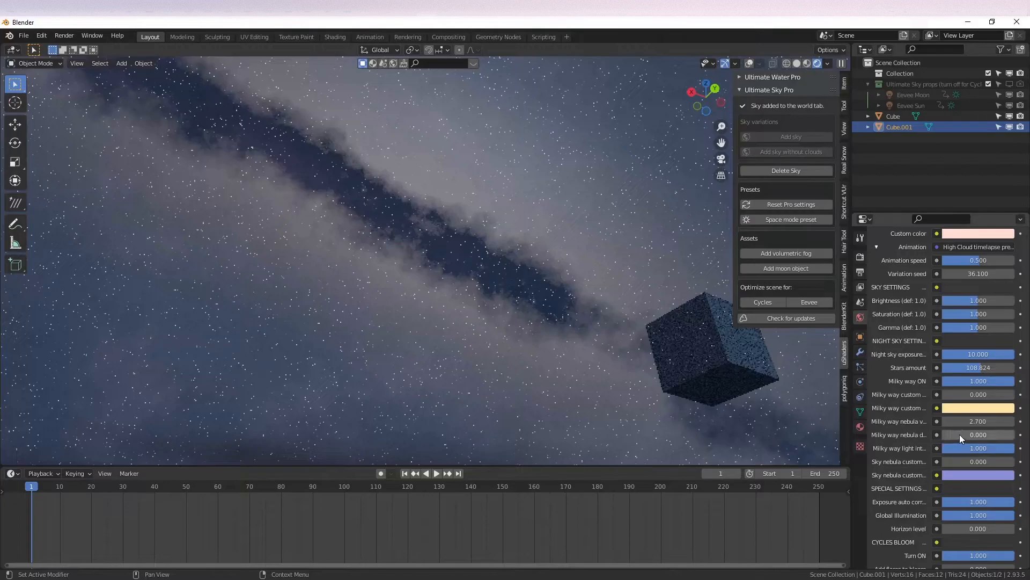
left_click_drag(959, 435, 979, 434)
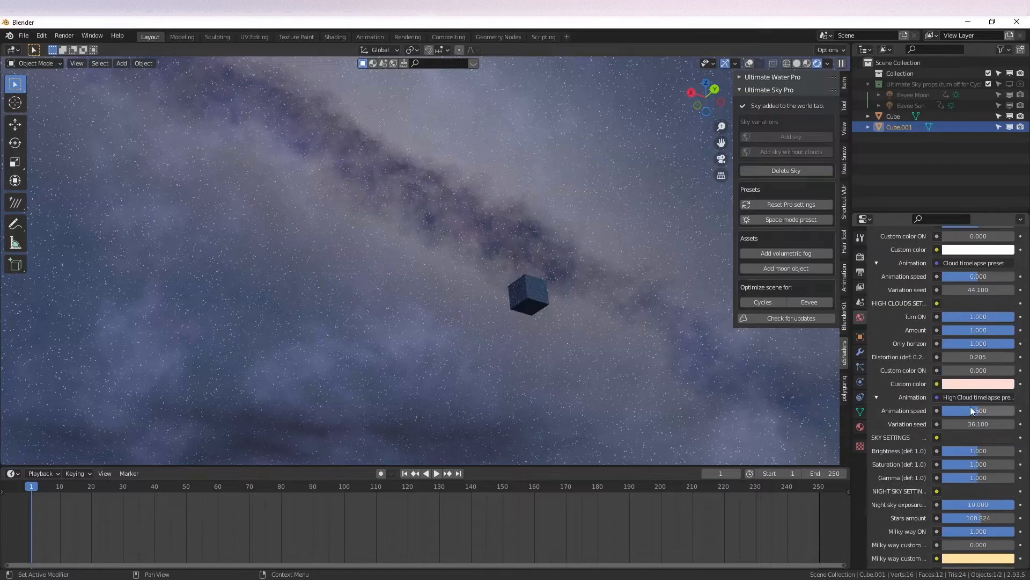
- Raise the Sky Settings saturation from 1.0 to about 1.34
scroll("down", 3)
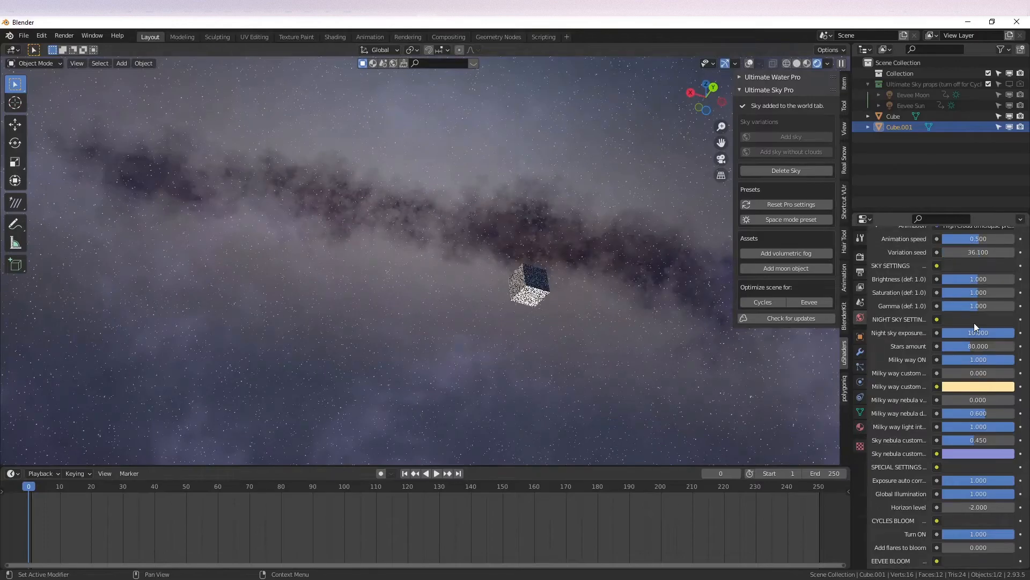
left_click_drag(972, 292, 992, 292)
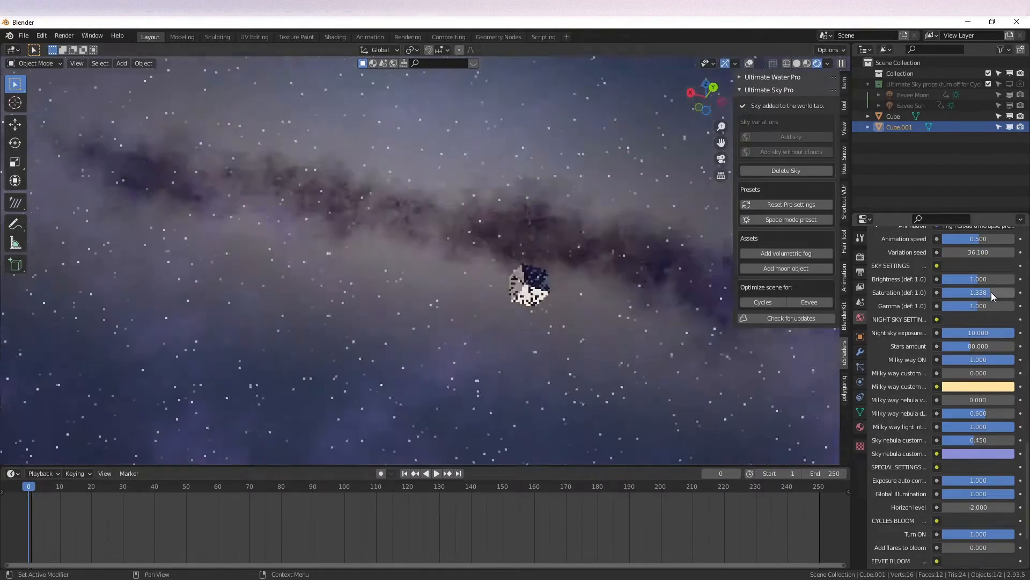